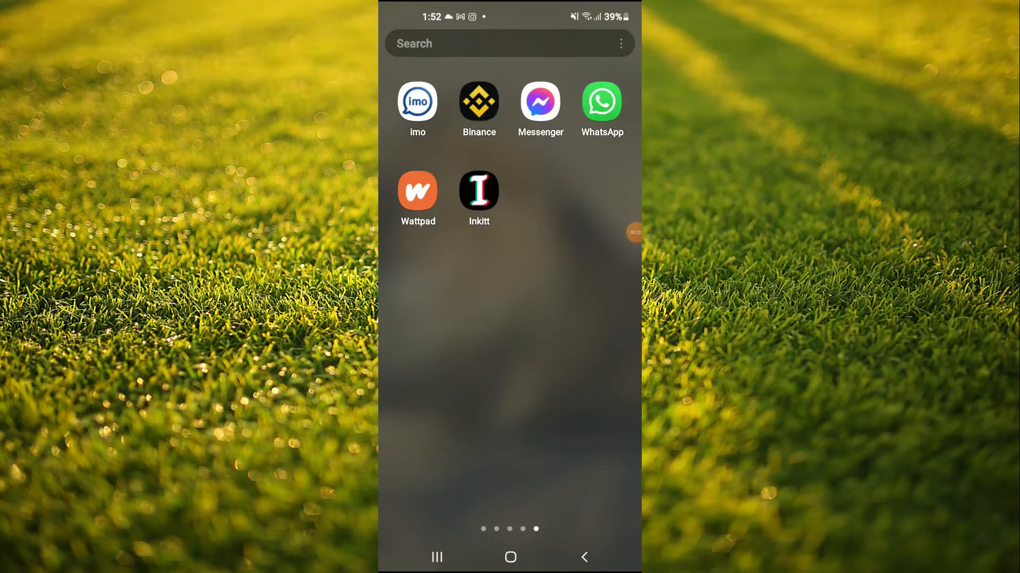
Step: Launch the Google Play Store from the launcher's apps page
{"action": "scroll", "scroll_direction": "left", "scroll_amount": 3}
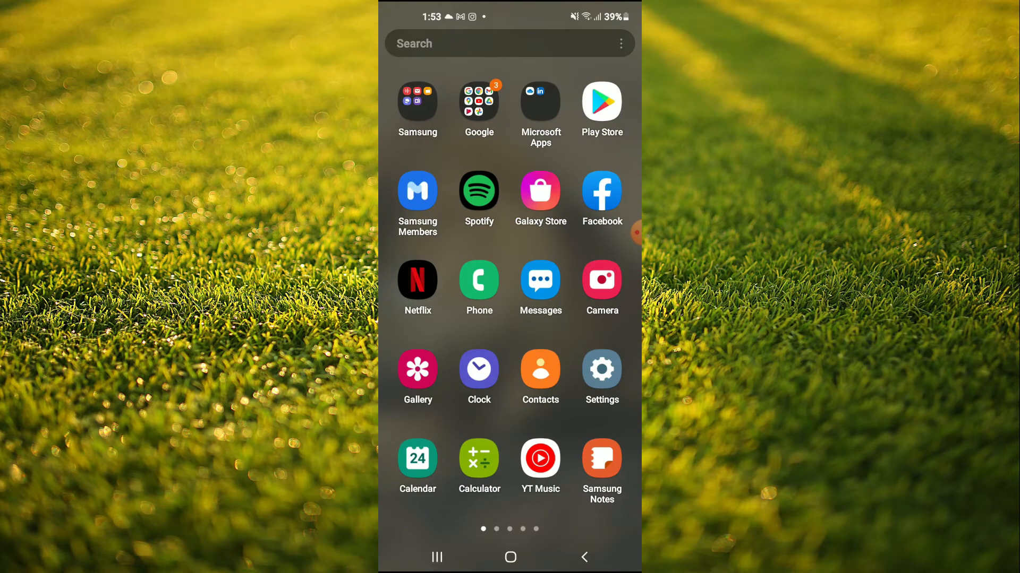
{"action": "left_click", "coordinate": [600, 102]}
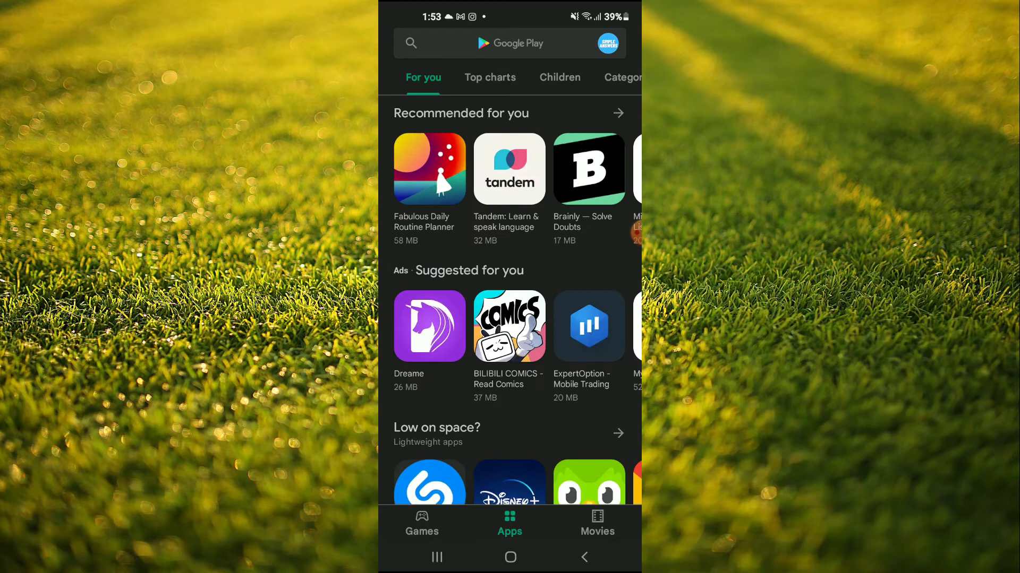
Step: Search Play Store for 'hi translate' and install Hi Translate - Chat translator
{"action": "left_click", "coordinate": [507, 43]}
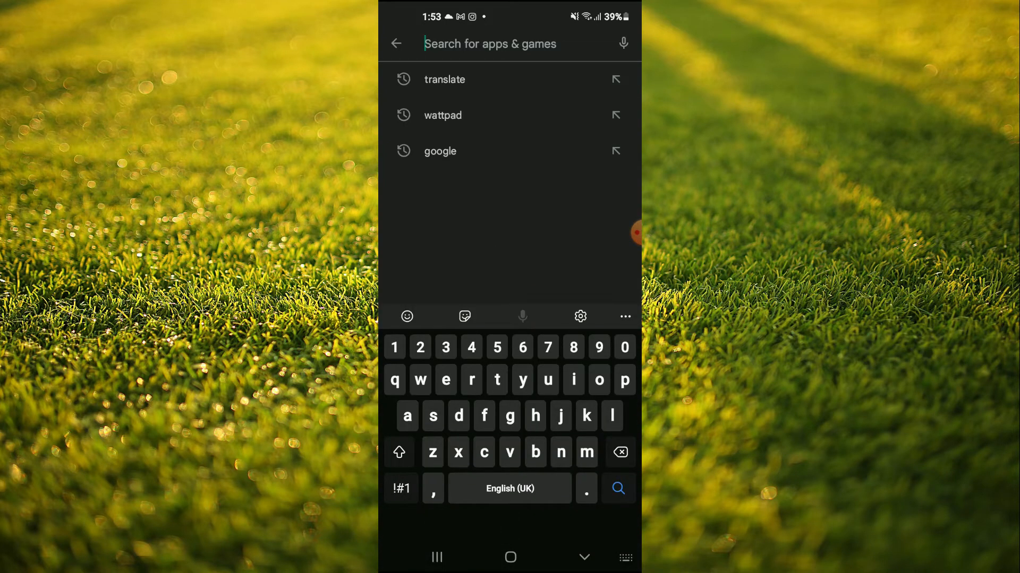
{"action": "type", "text": "hi t"}
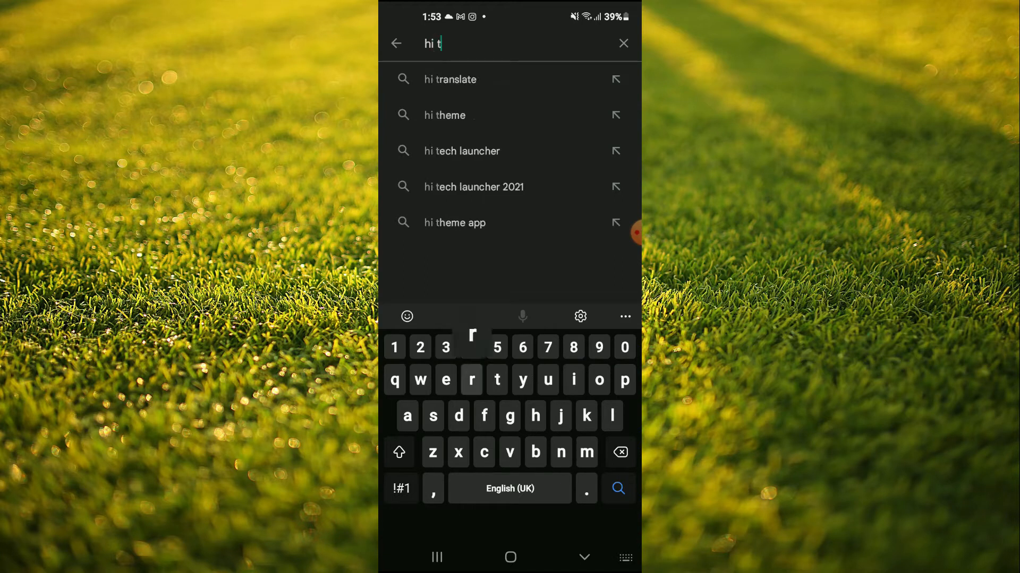
{"action": "left_click", "coordinate": [449, 79]}
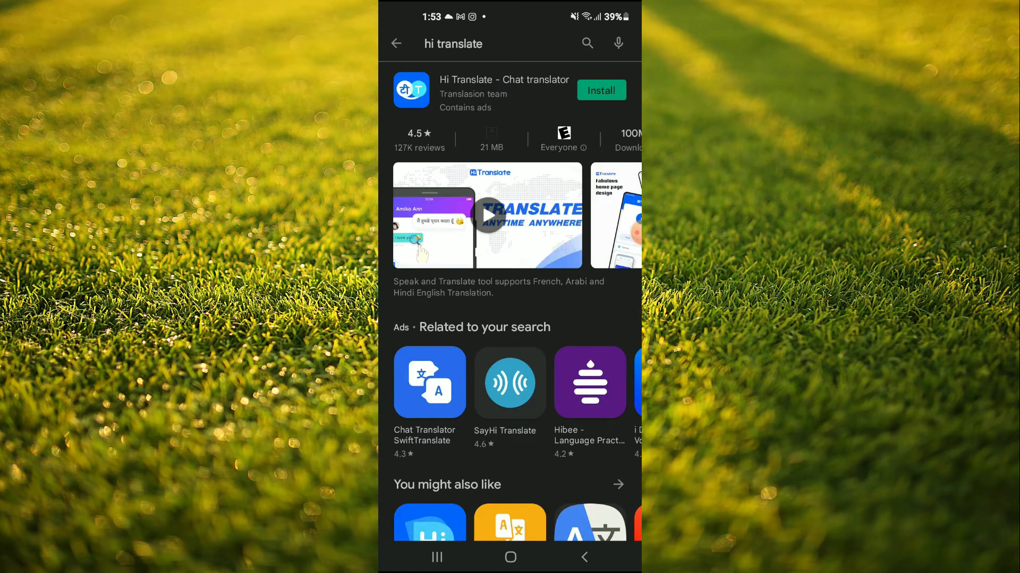
{"action": "left_click", "coordinate": [600, 89]}
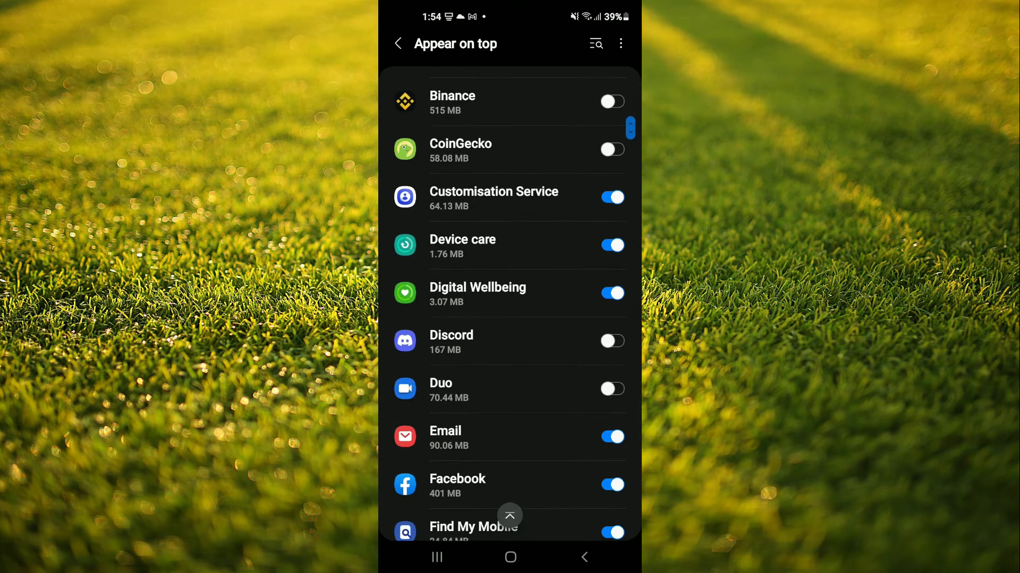
Step: Scroll the Appear on top list down to Hi Translate and enable it
{"action": "scroll", "scroll_direction": "down", "scroll_amount": 3}
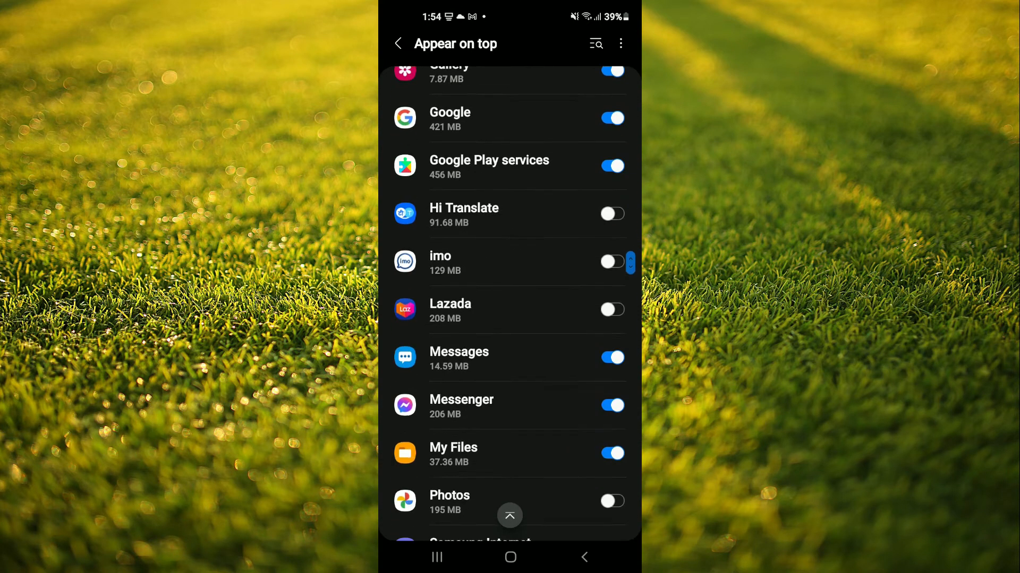
{"action": "scroll", "scroll_direction": "down", "scroll_amount": 3}
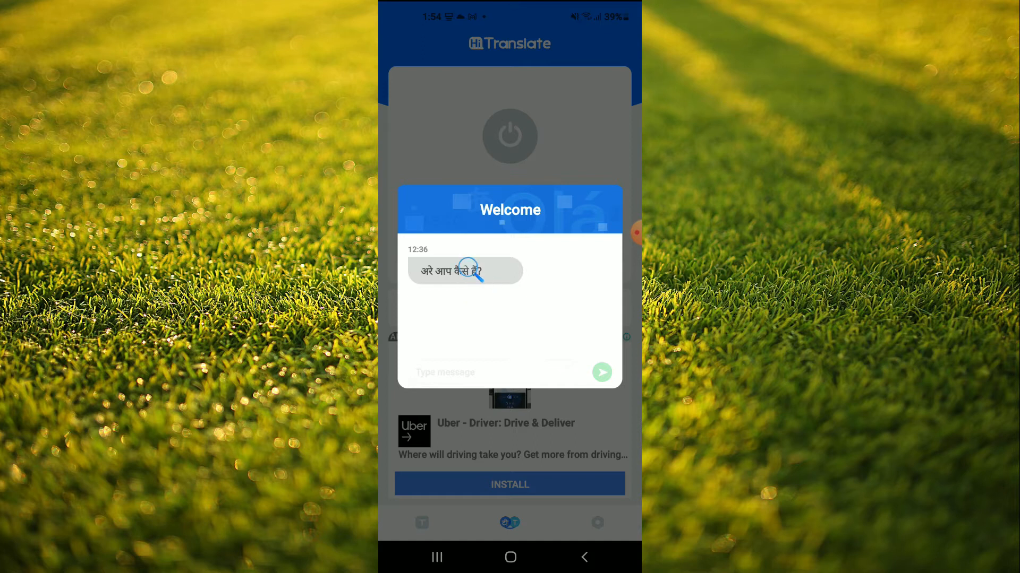
Step: Dismiss Hi Translate's Welcome chat preview and follow the Turn on accessibility banner
{"action": "left_click", "coordinate": [464, 272]}
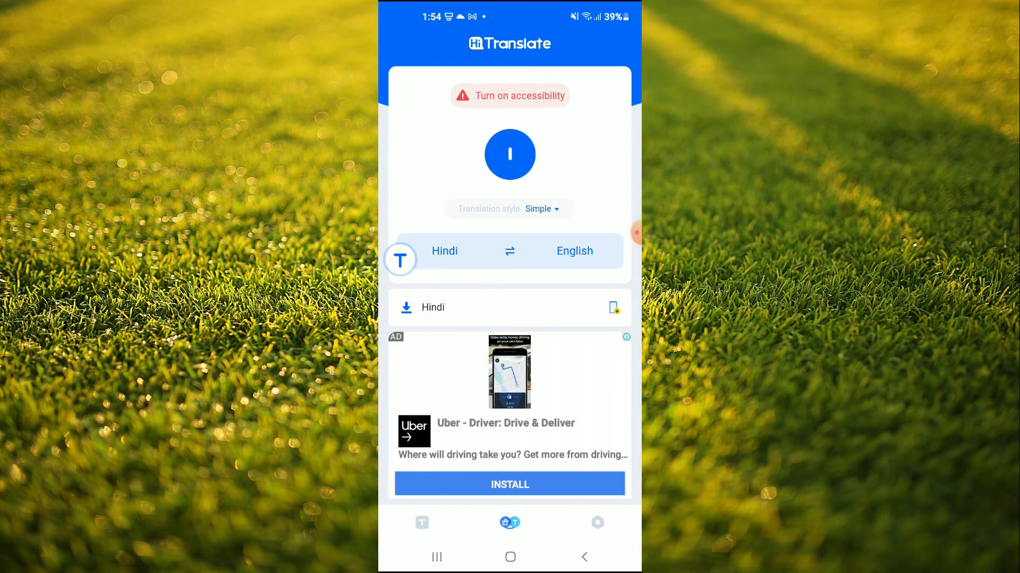
{"action": "left_click", "coordinate": [509, 155]}
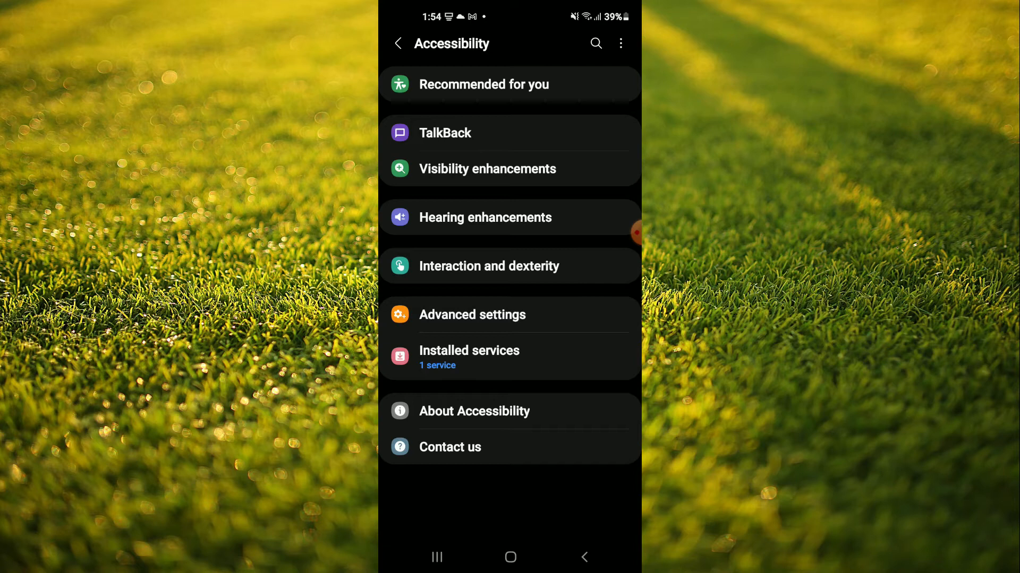
Step: Switch on Hi Translate's accessibility service, allow full control, and return home
{"action": "left_click", "coordinate": [469, 356]}
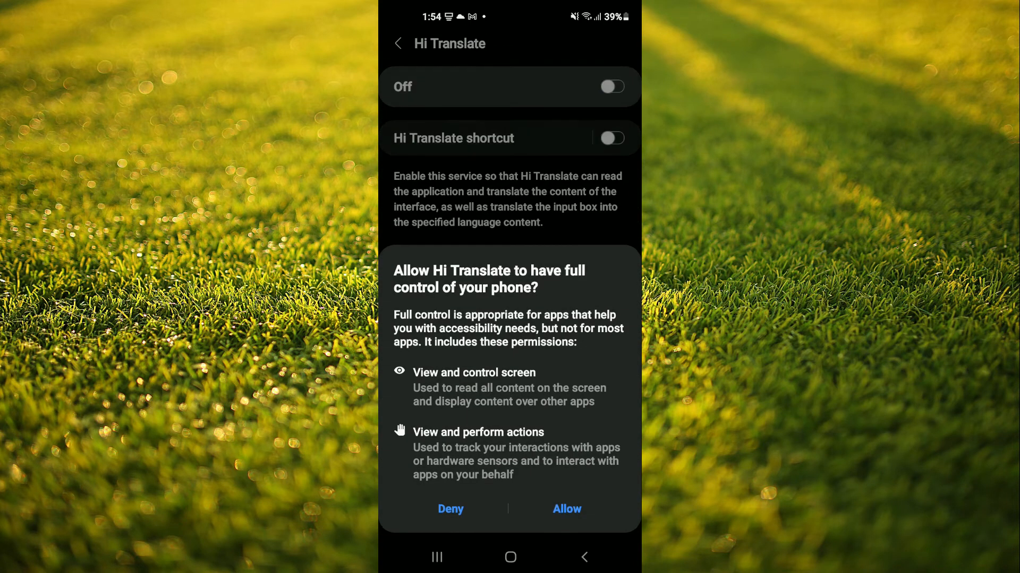
{"action": "left_click", "coordinate": [567, 509]}
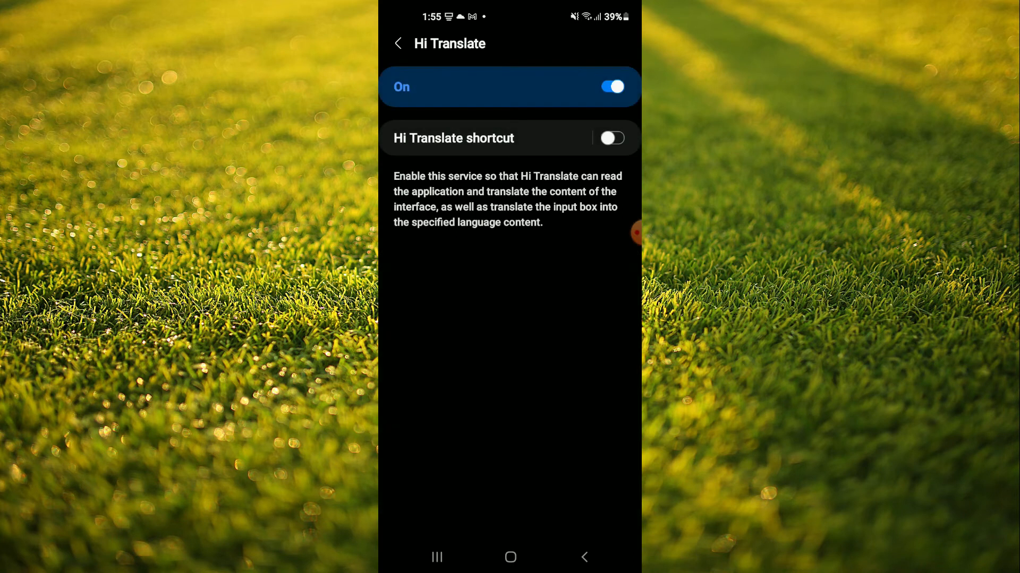
{"action": "left_click", "coordinate": [397, 43]}
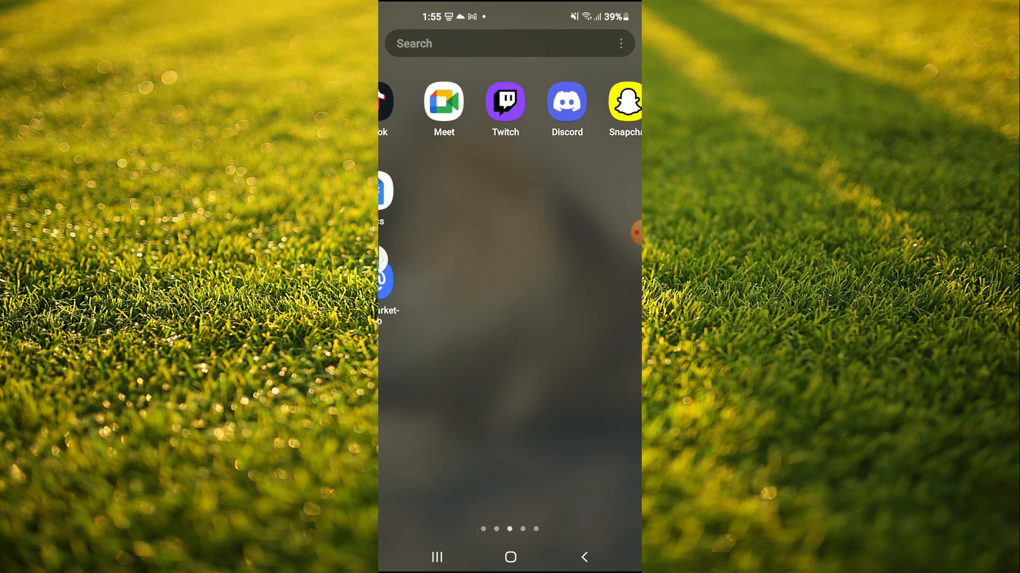
Step: Highlight capitulo 1's opening Spanish passage in Wattpad, extending the selection a few lines
{"action": "scroll", "scroll_direction": "left", "scroll_amount": 3}
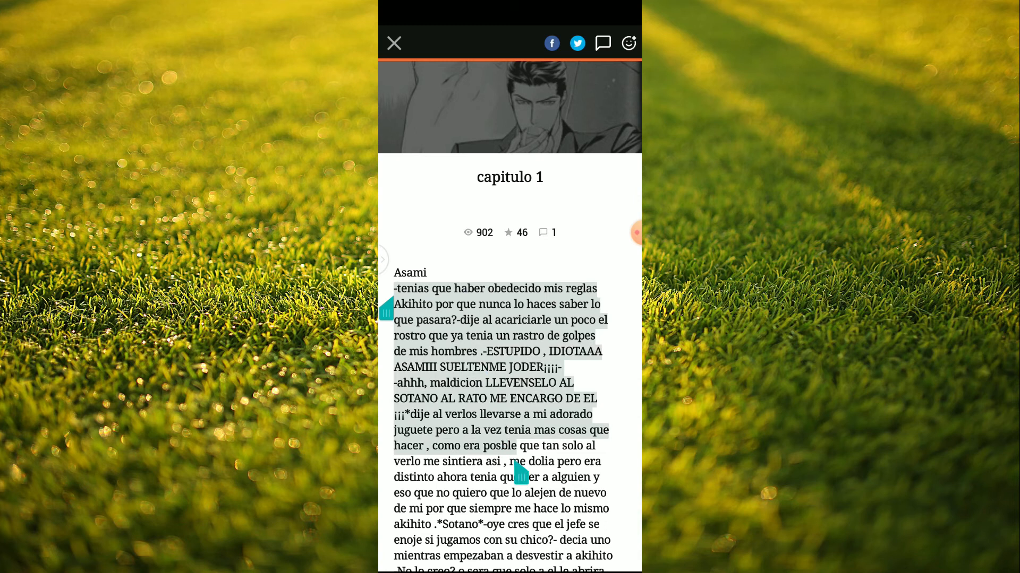
{"action": "left_click_drag", "start_coordinate": [521, 475], "coordinate": [608, 481]}
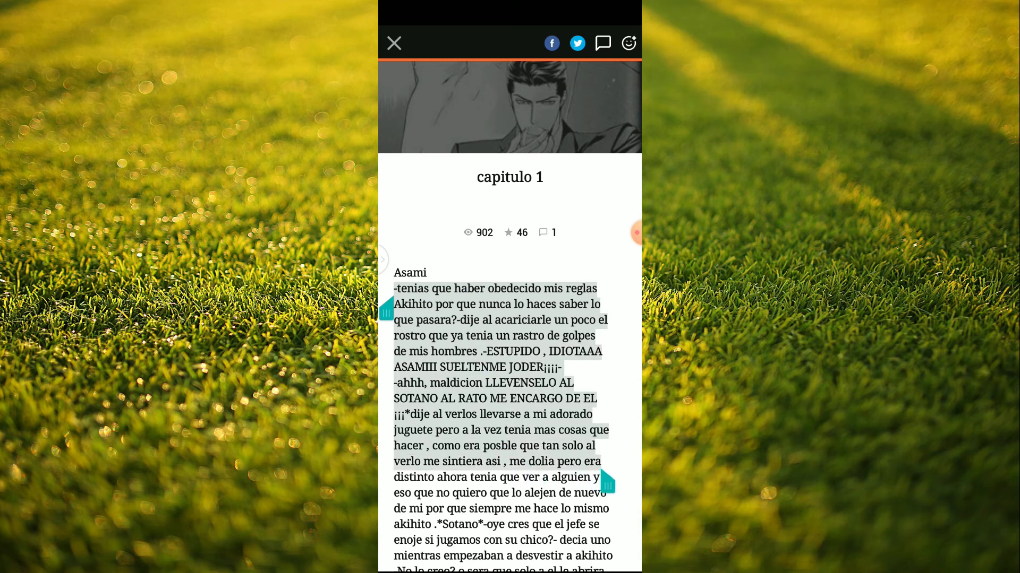